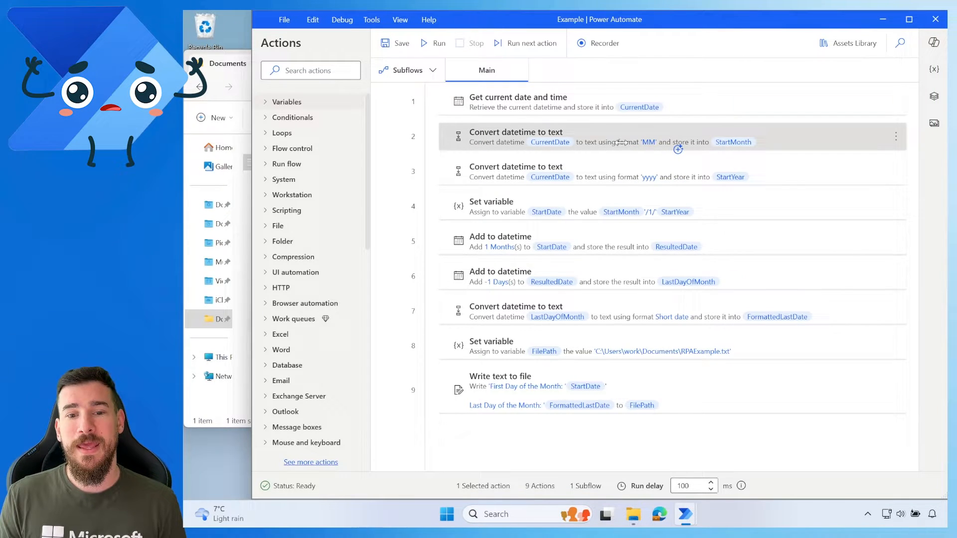
Review the month conversion, year conversion and StartDate variable step settings without changes.
{"action": "double_click", "coordinate": [535, 137]}
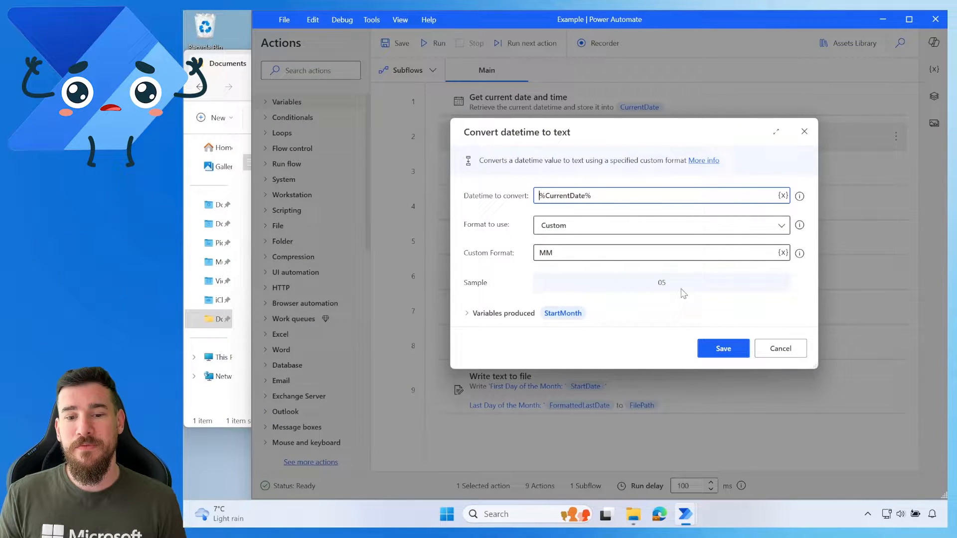
{"action": "mouse_move", "coordinate": [574, 221]}
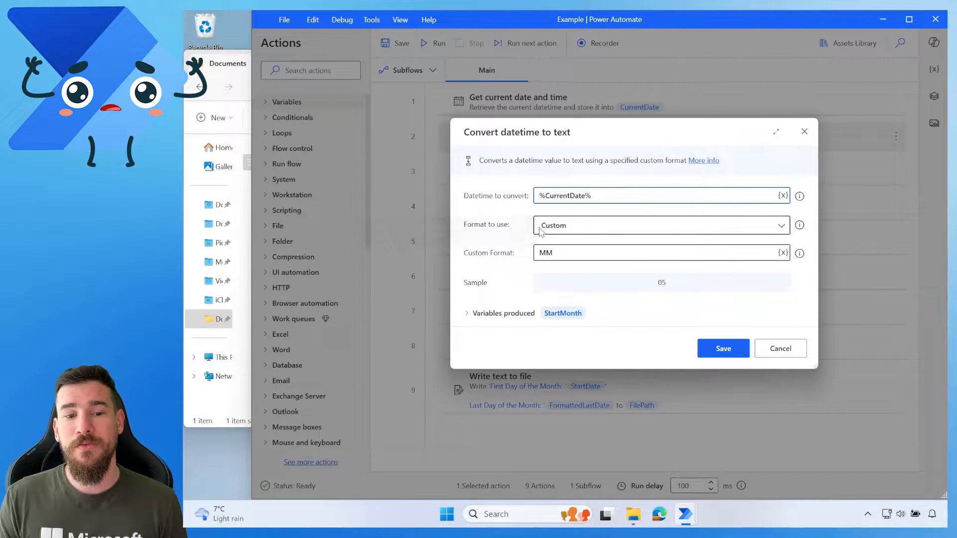
{"action": "mouse_move", "coordinate": [612, 264]}
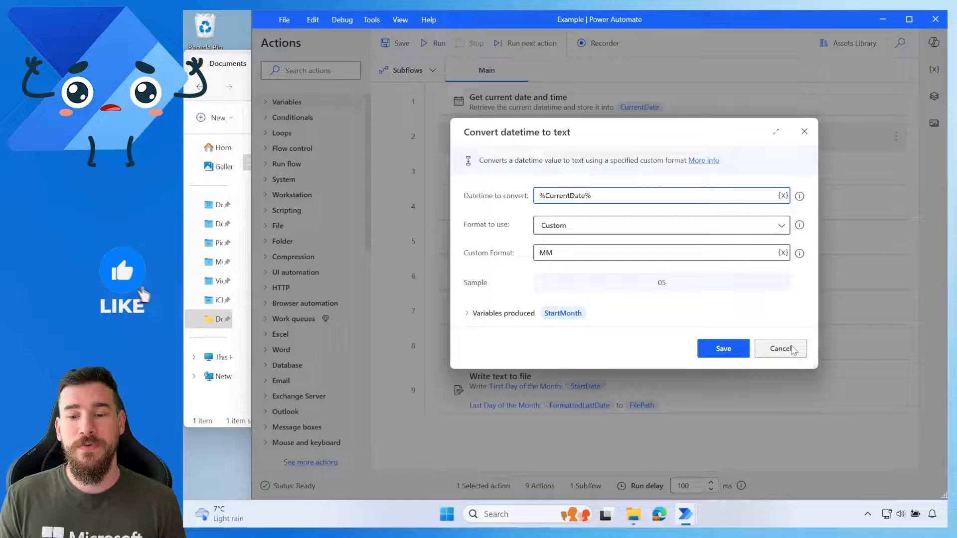
{"action": "left_click", "coordinate": [723, 348]}
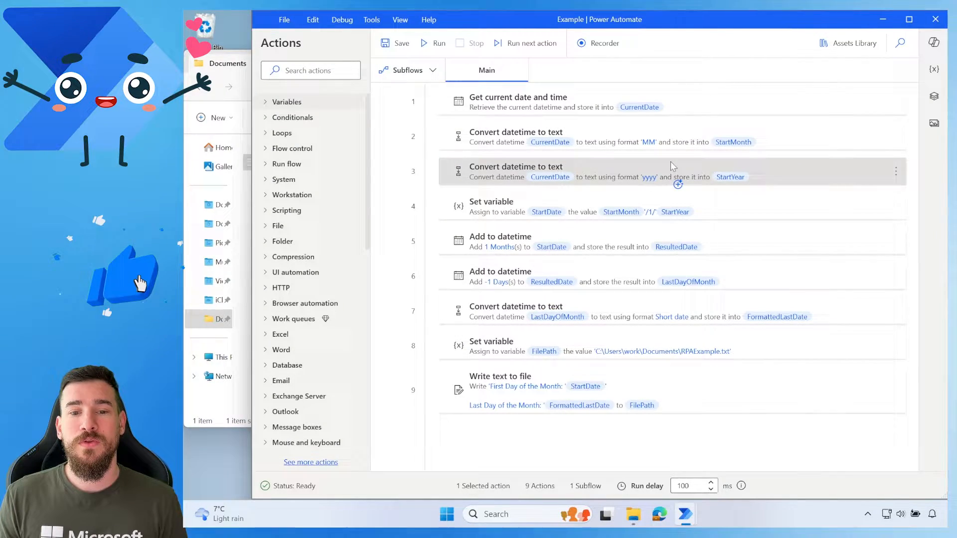
{"action": "double_click", "coordinate": [536, 172]}
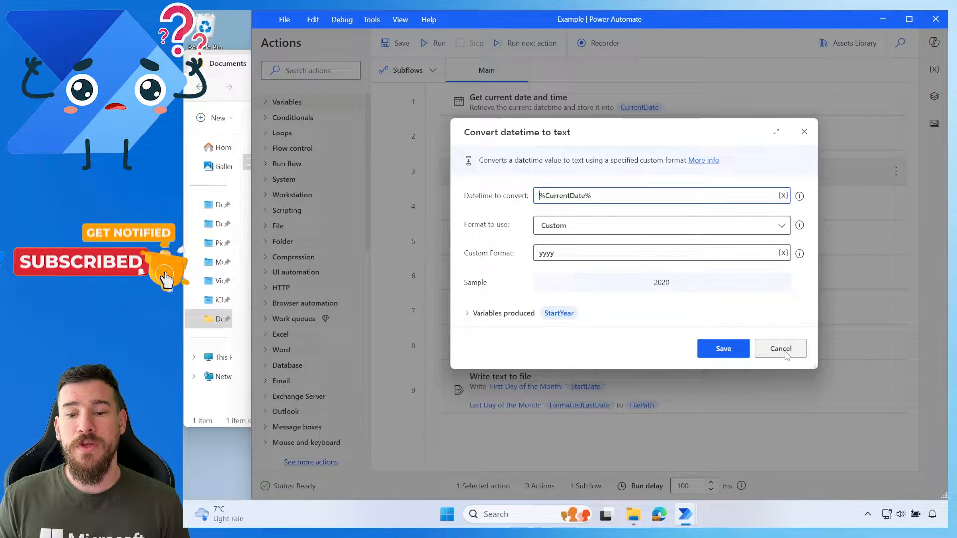
{"action": "left_click", "coordinate": [780, 348]}
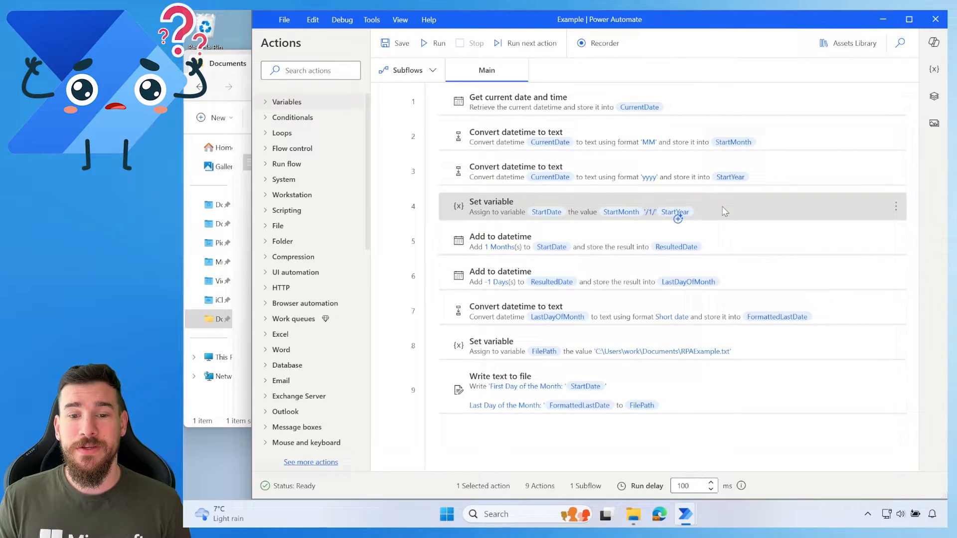
{"action": "double_click", "coordinate": [511, 207]}
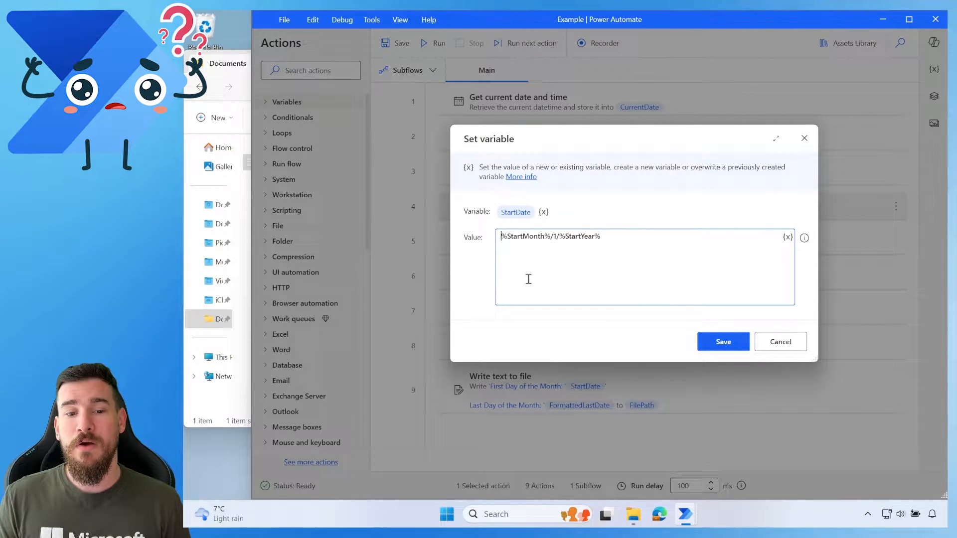
{"action": "mouse_move", "coordinate": [588, 202]}
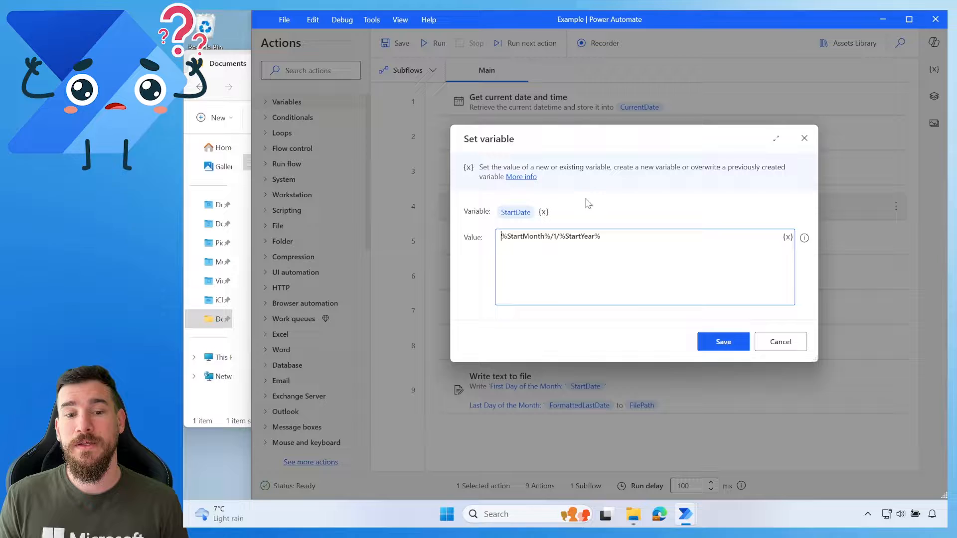
{"action": "mouse_move", "coordinate": [634, 257]}
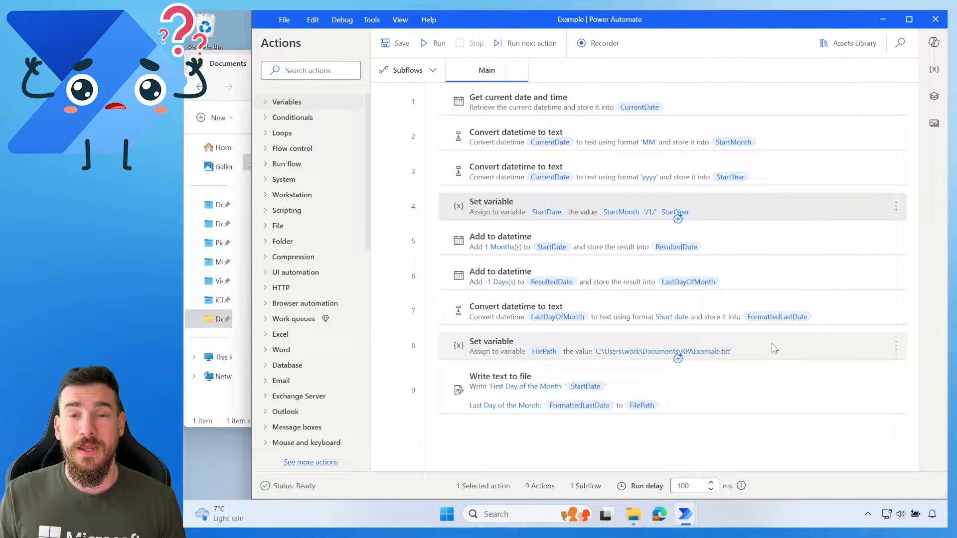
{"action": "mouse_move", "coordinate": [621, 220]}
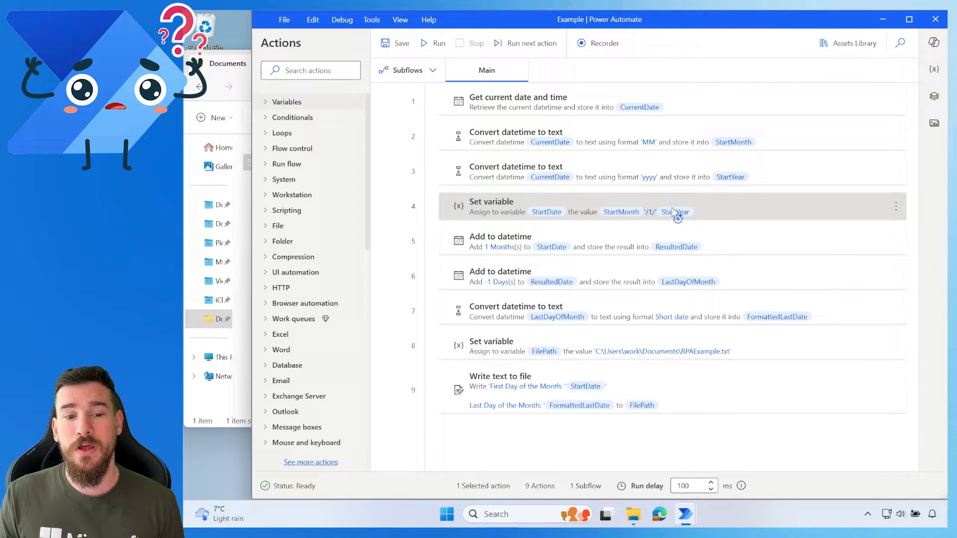
Inspect the add-one-month, subtract-one-day and LastDayOfMonth conversion settings, closing each.
{"action": "double_click", "coordinate": [500, 242]}
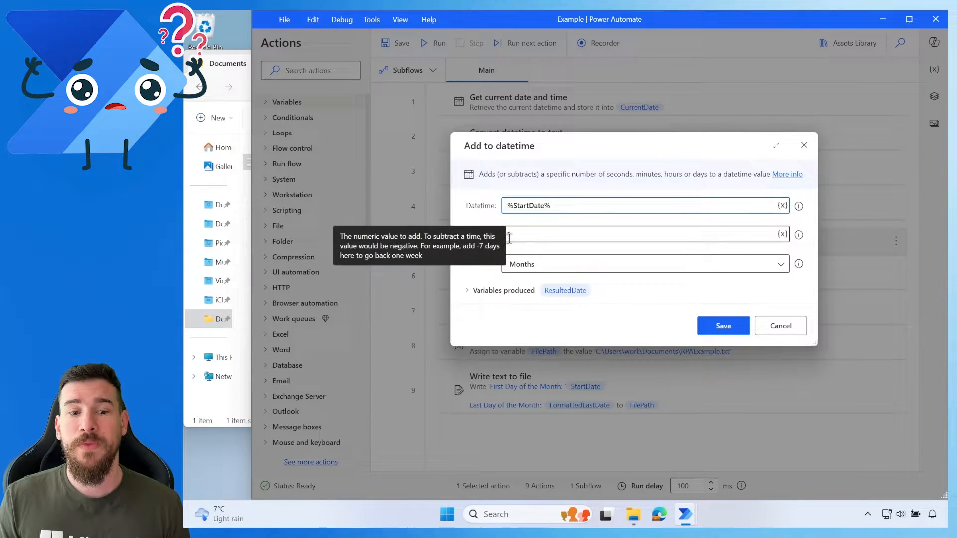
{"action": "type", "text": "1"}
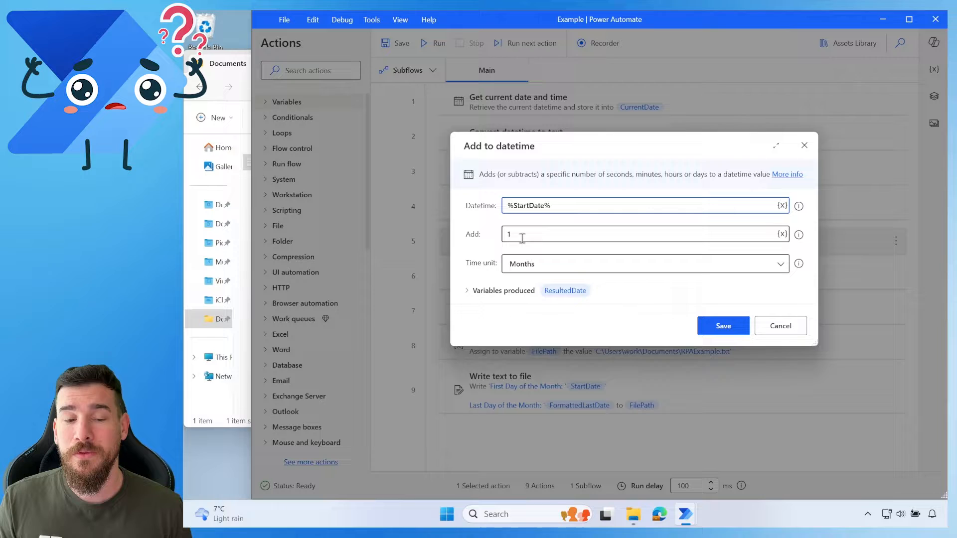
{"action": "mouse_move", "coordinate": [536, 271]}
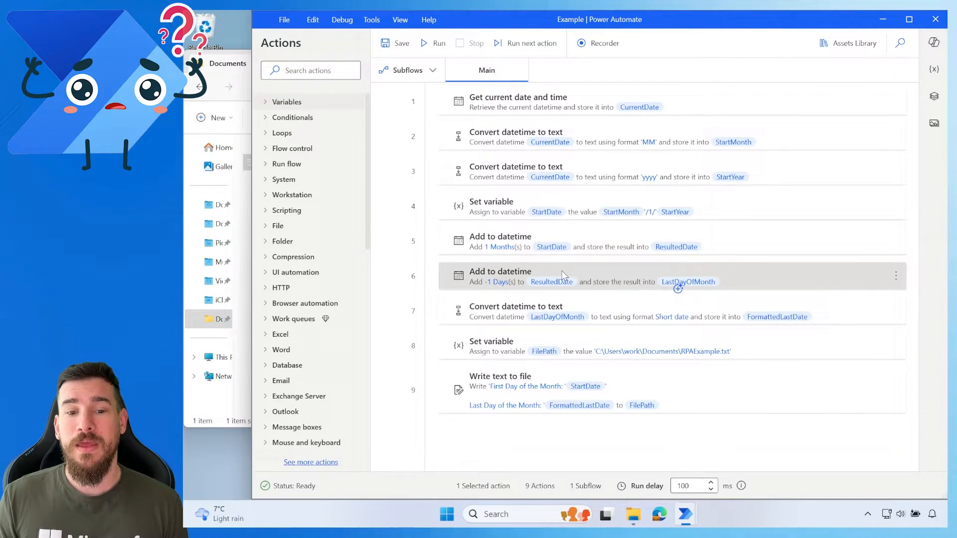
{"action": "double_click", "coordinate": [520, 276]}
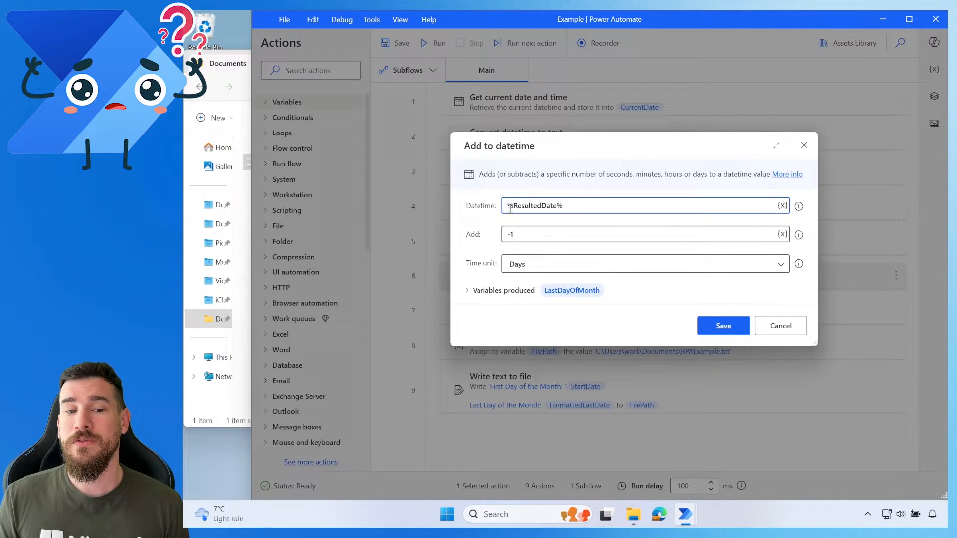
{"action": "mouse_move", "coordinate": [599, 206]}
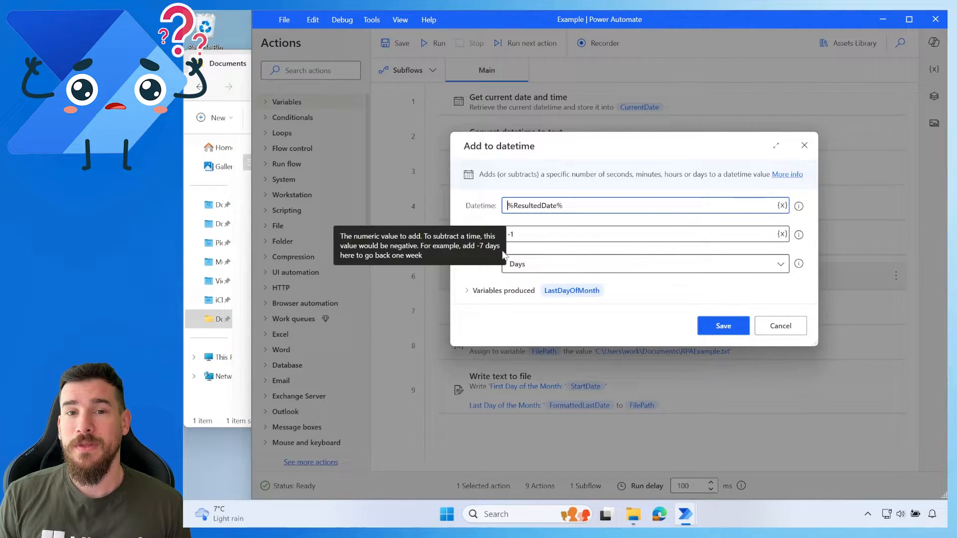
{"action": "mouse_move", "coordinate": [486, 248]}
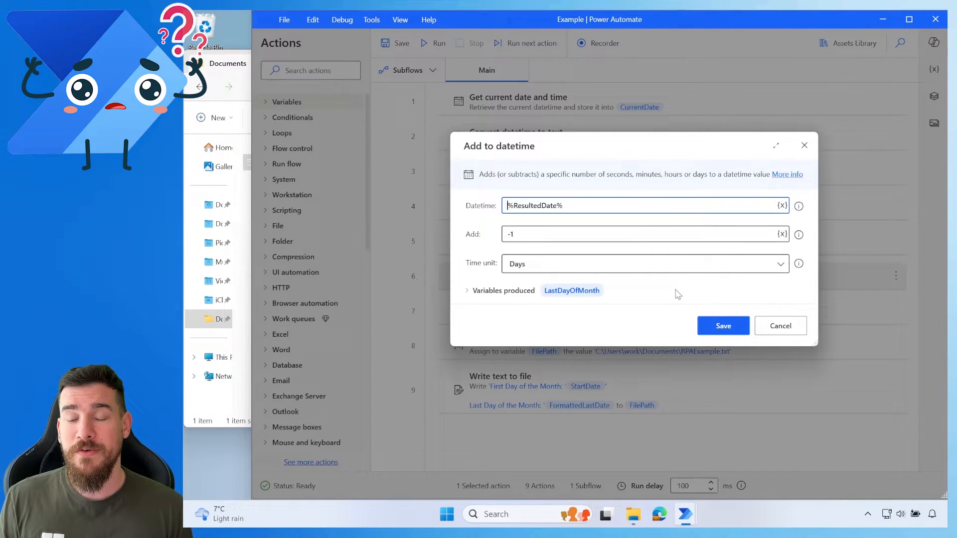
{"action": "left_click", "coordinate": [723, 325]}
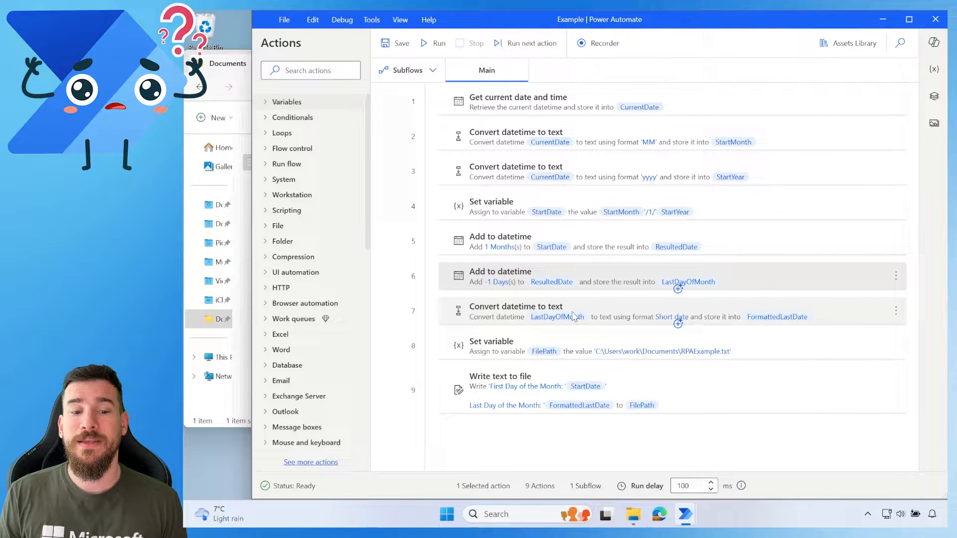
{"action": "double_click", "coordinate": [515, 311]}
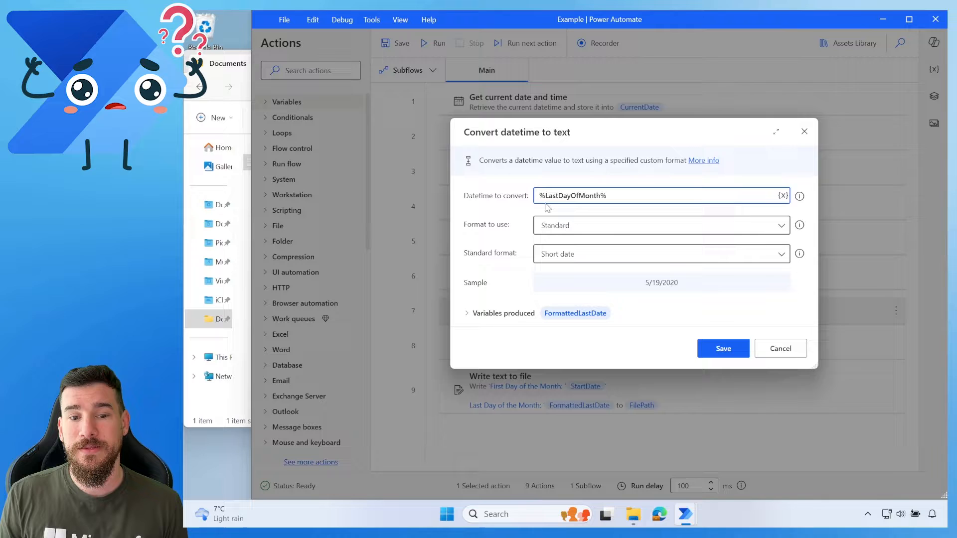
{"action": "mouse_move", "coordinate": [527, 230]}
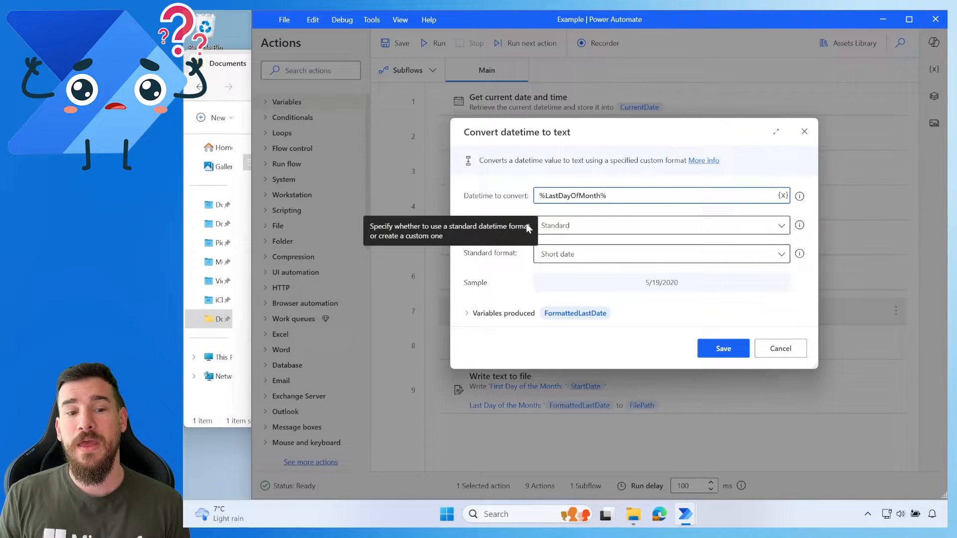
{"action": "mouse_move", "coordinate": [477, 232]}
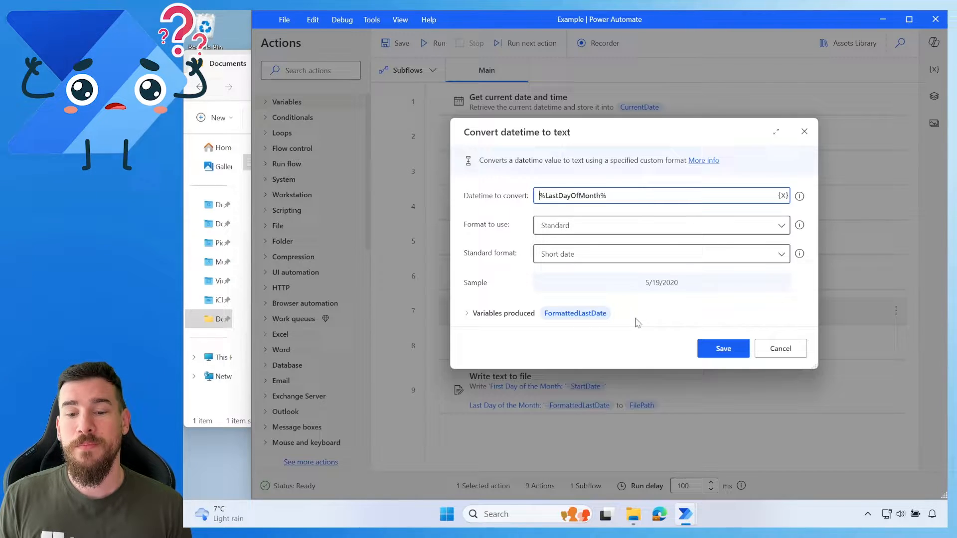
{"action": "left_click", "coordinate": [723, 348]}
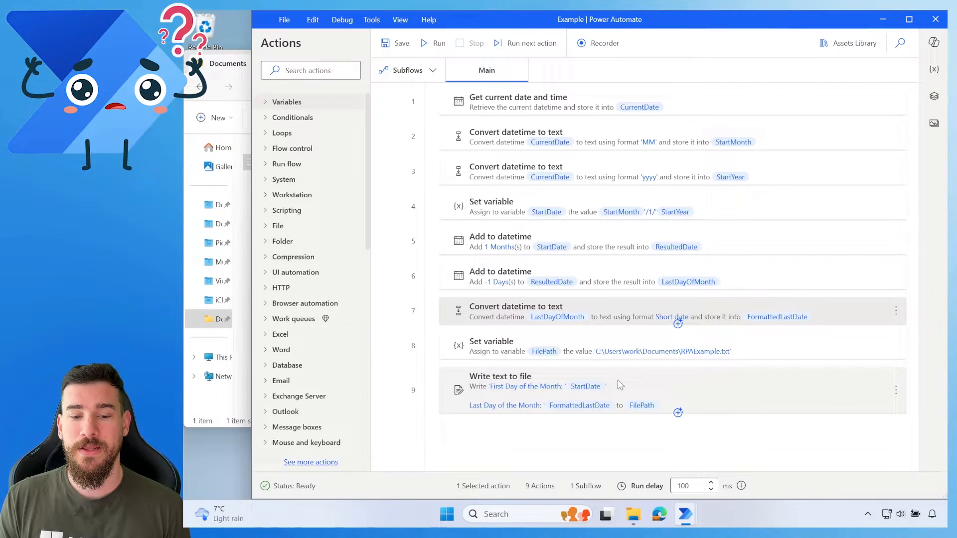
Run the flow so variables show StartDate 03/1/2024 and FormattedLastDate 3/31/2024.
{"action": "double_click", "coordinate": [500, 377]}
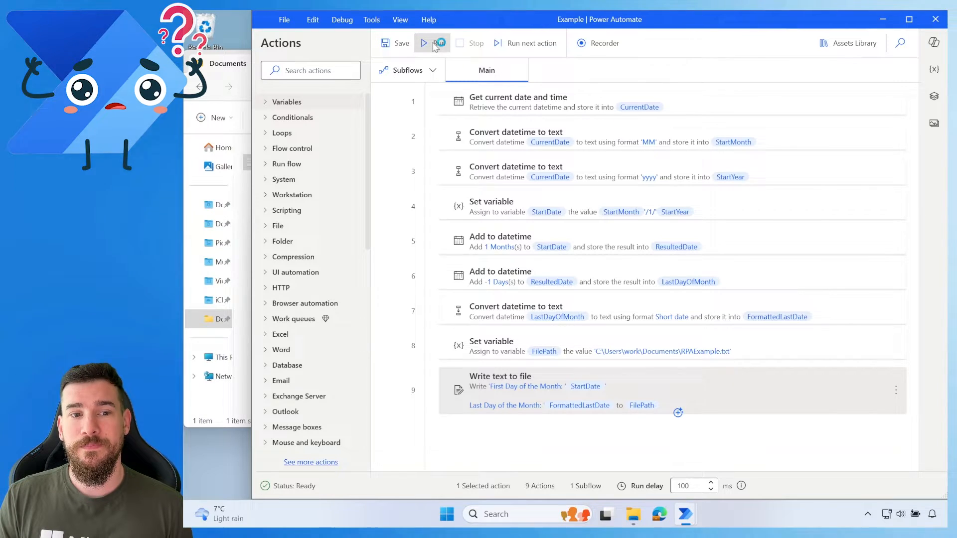
{"action": "left_click", "coordinate": [435, 43]}
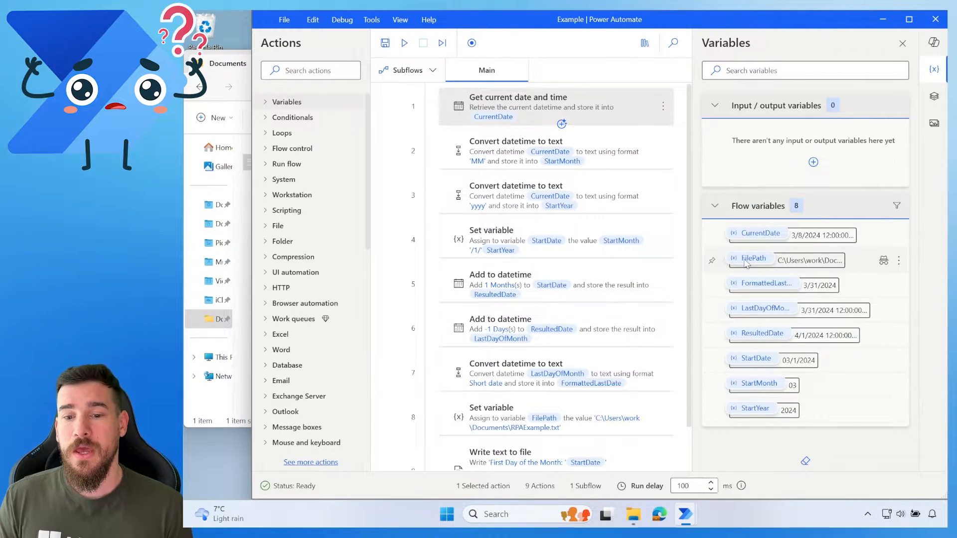
{"action": "mouse_move", "coordinate": [764, 286]}
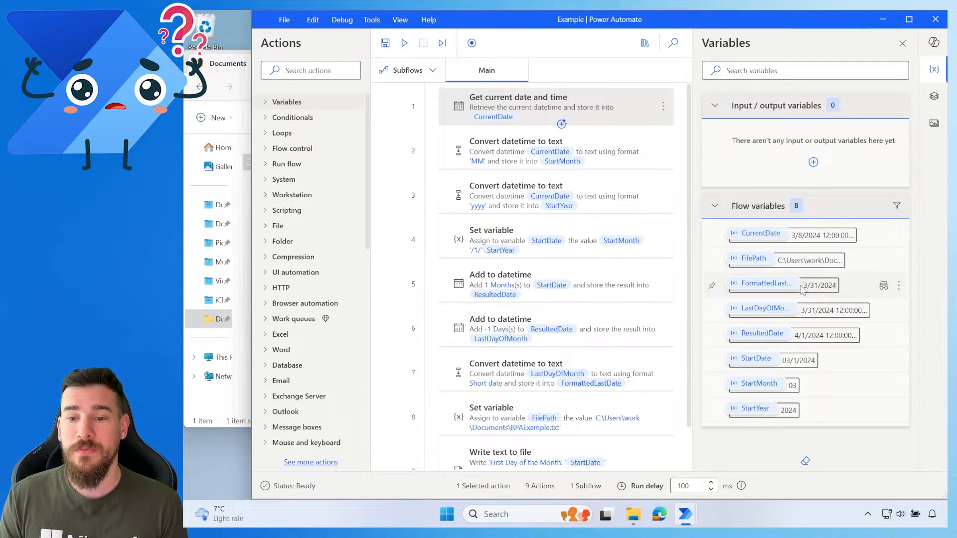
{"action": "mouse_move", "coordinate": [821, 286]}
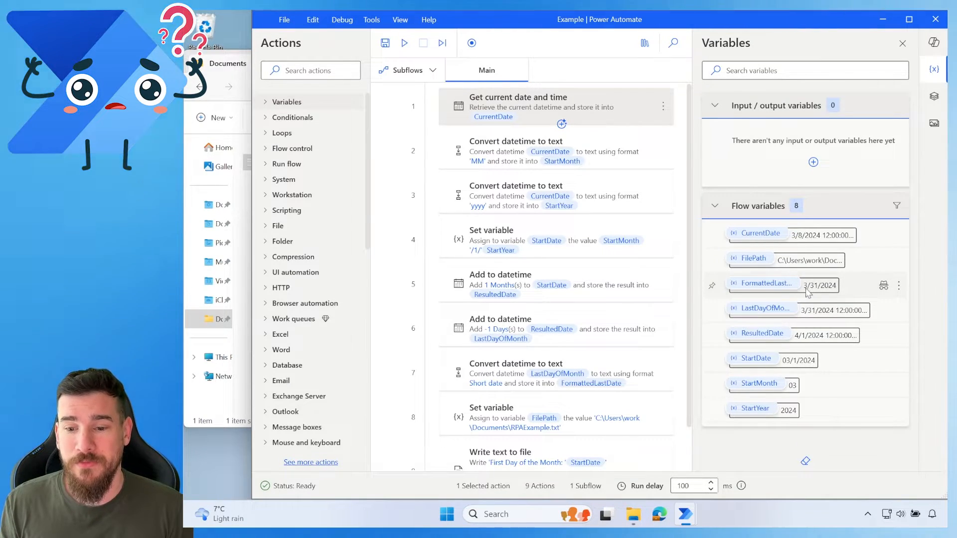
{"action": "mouse_move", "coordinate": [787, 315]}
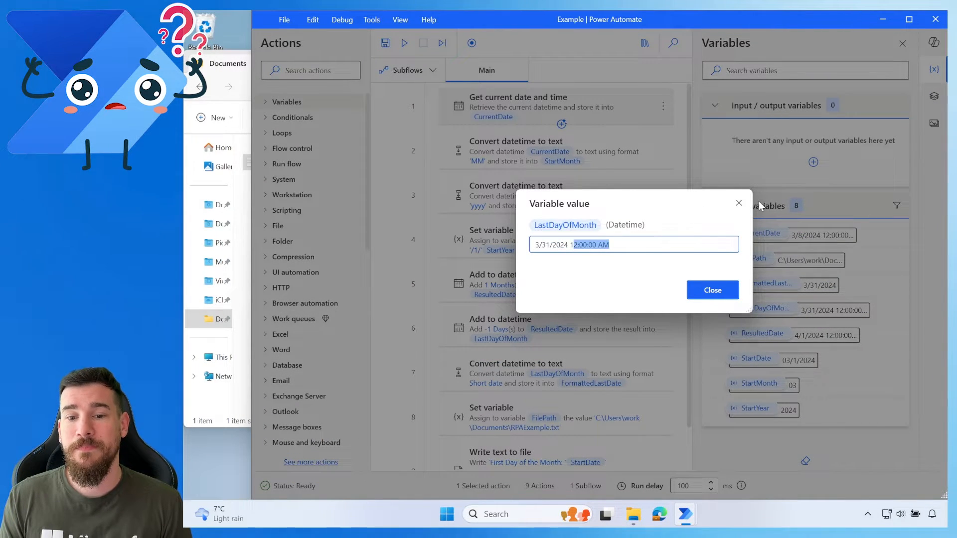
Close the LastDayOfMonth value view and cancel the date conversion settings.
{"action": "left_click", "coordinate": [712, 290]}
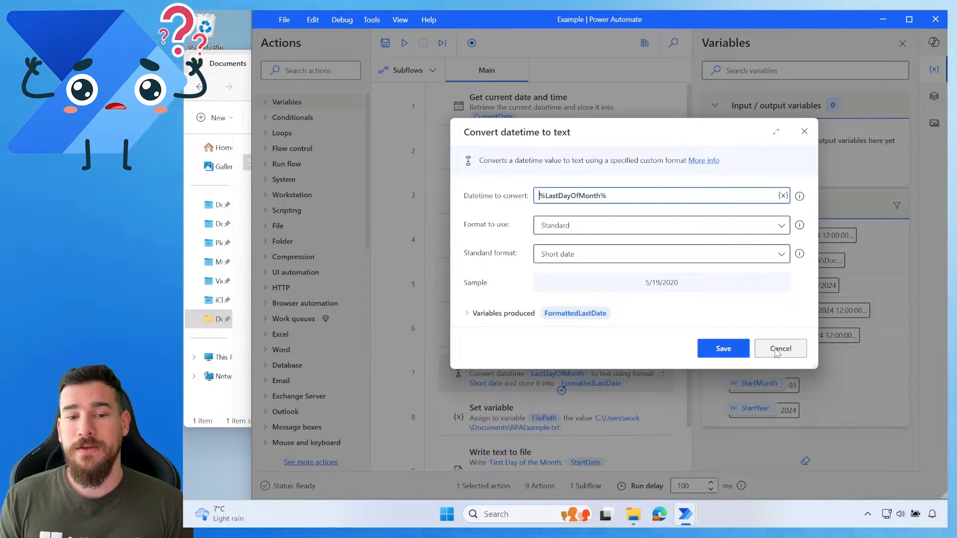
{"action": "left_click", "coordinate": [781, 348]}
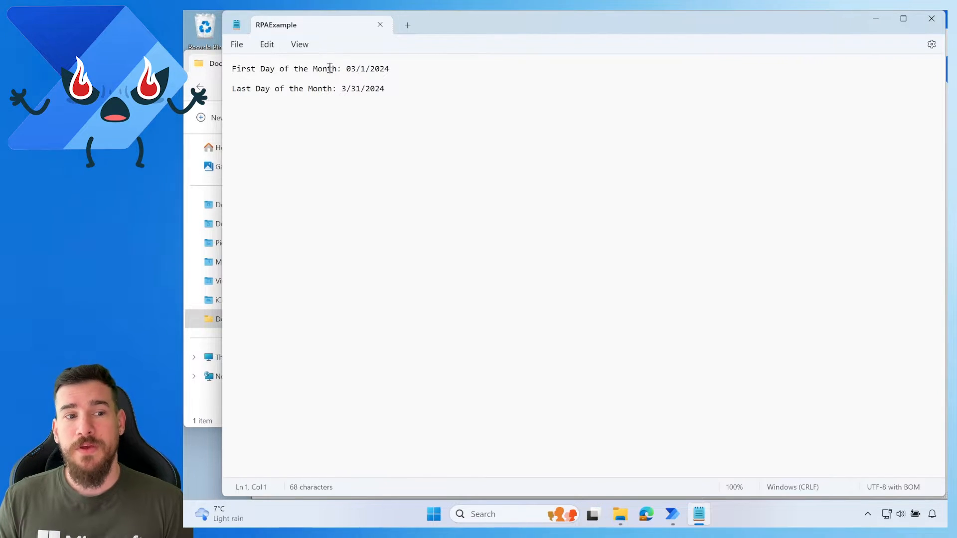
Check the dates 03/1/2024 and 3/31/2024 in RPAExample.txt, then close it.
{"action": "double_click", "coordinate": [360, 69]}
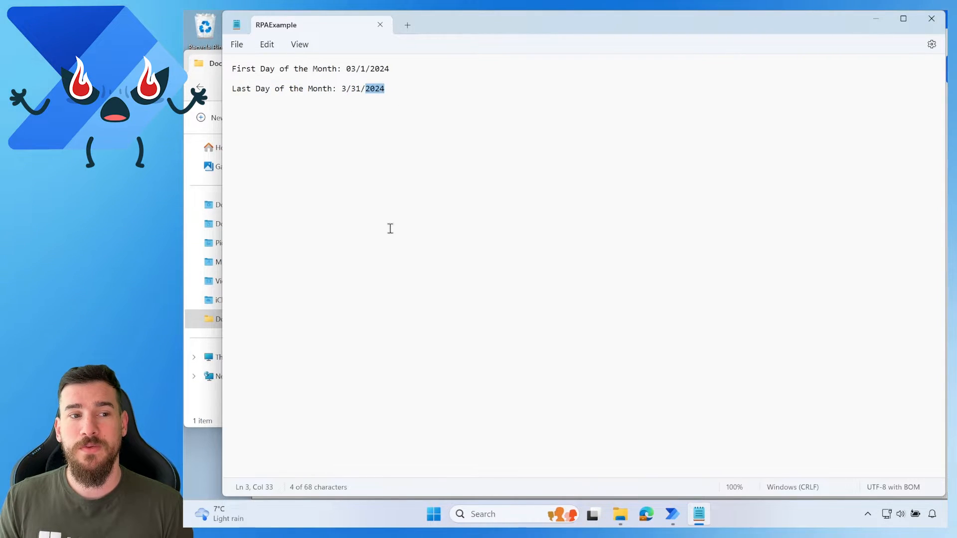
{"action": "mouse_move", "coordinate": [380, 24]}
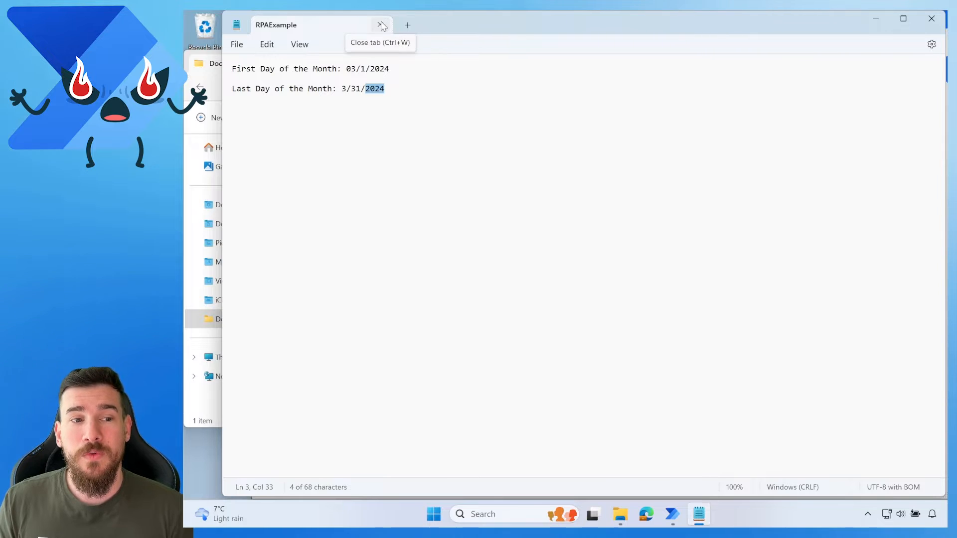
{"action": "left_click", "coordinate": [381, 25]}
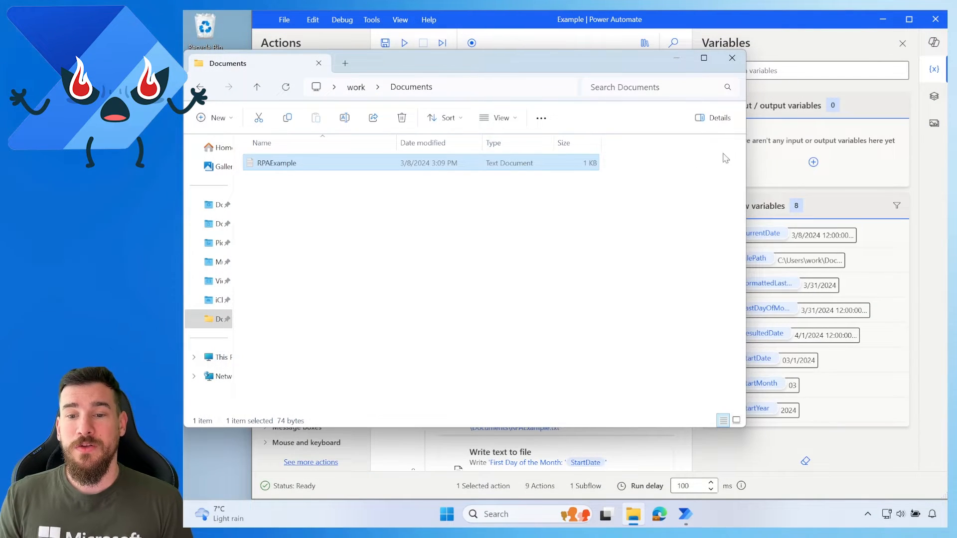
Bring Power Automate Desktop back in front of File Explorer.
{"action": "left_click", "coordinate": [732, 57]}
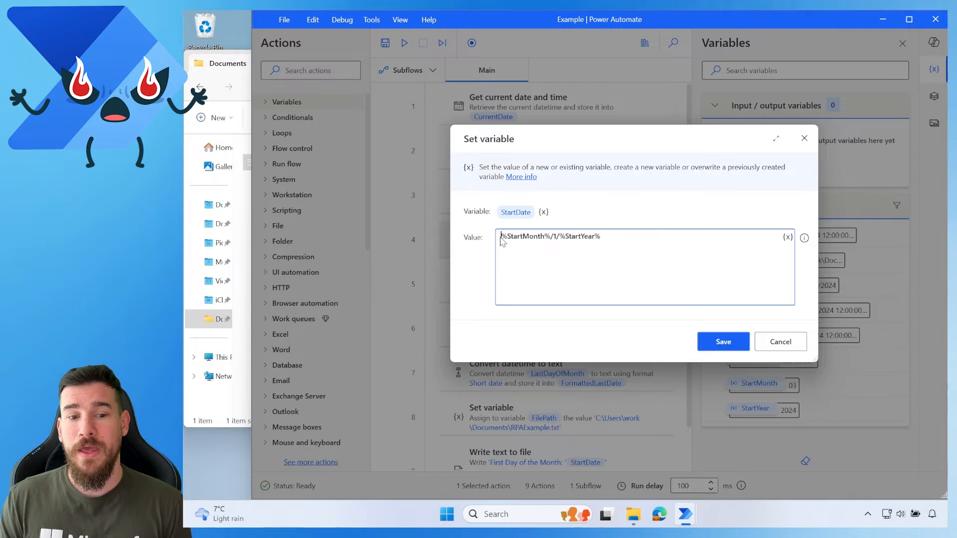
{"action": "double_click", "coordinate": [524, 236]}
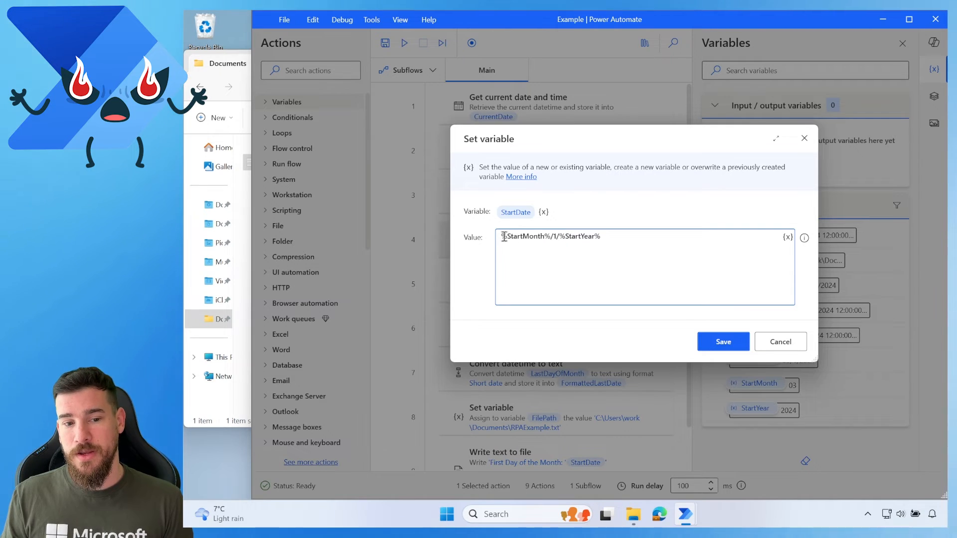
{"action": "double_click", "coordinate": [524, 236]}
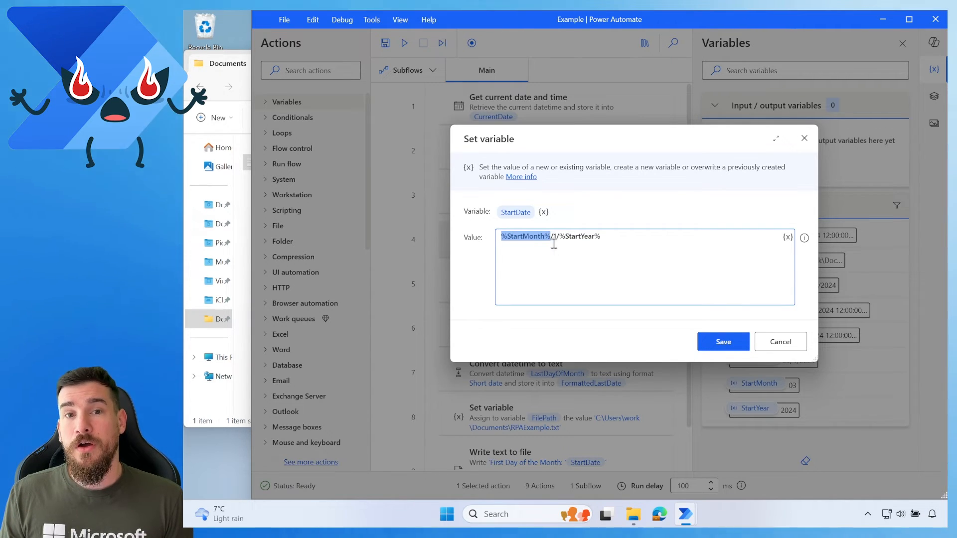